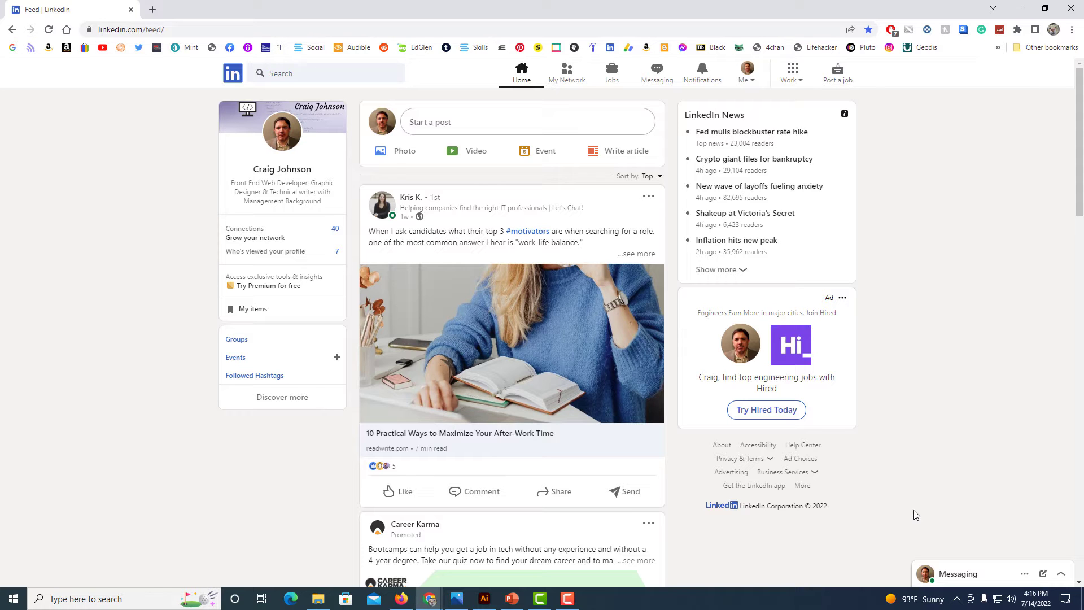
mouse_move(898, 496)
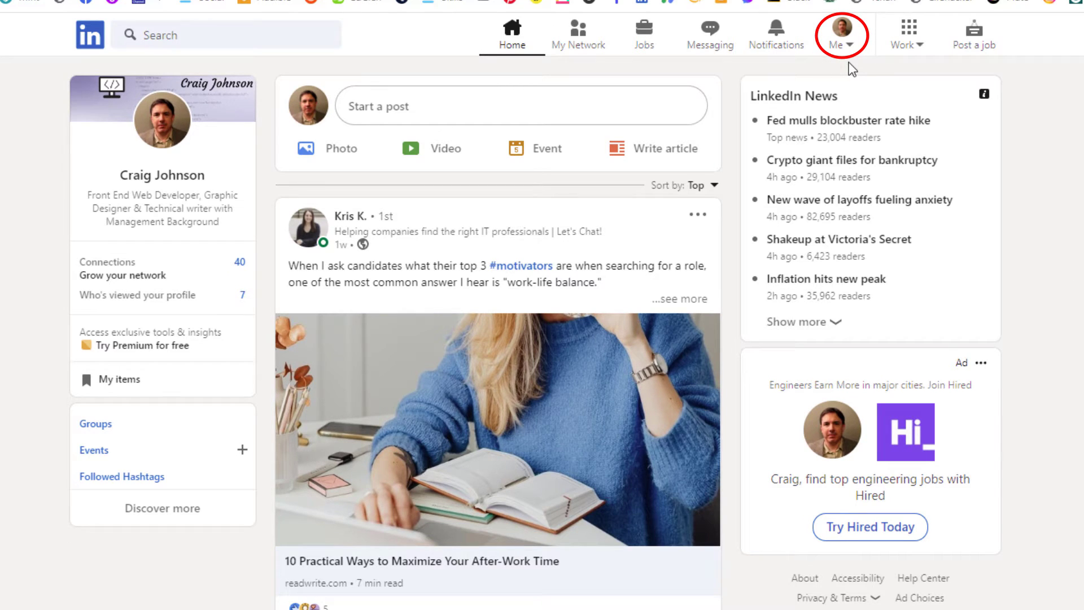
Open your own profile page from the Me account menu via View Profile
left_click(836, 35)
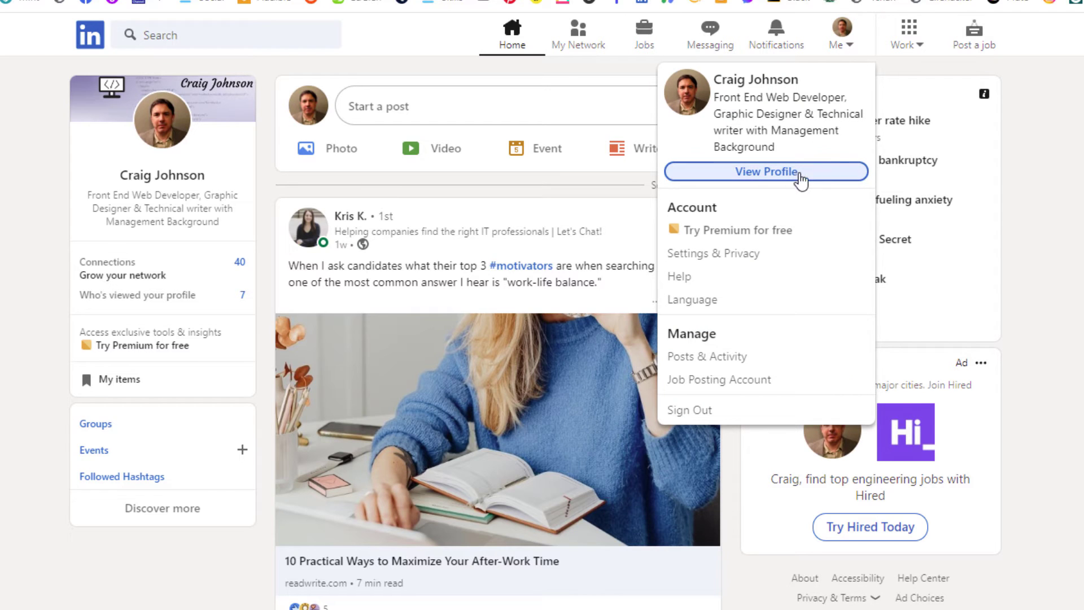
mouse_move(787, 201)
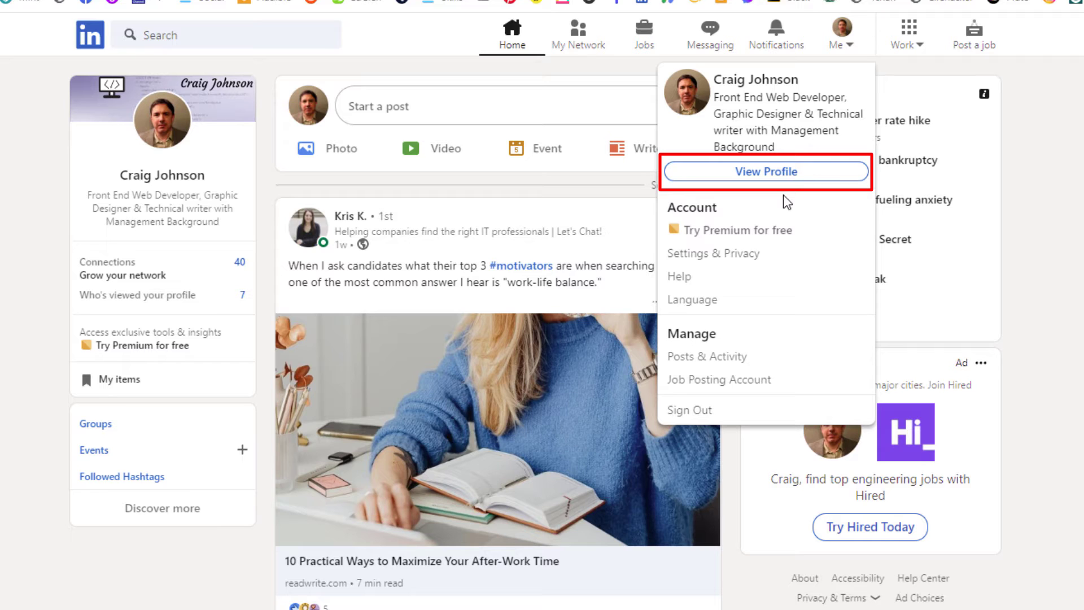
mouse_move(778, 192)
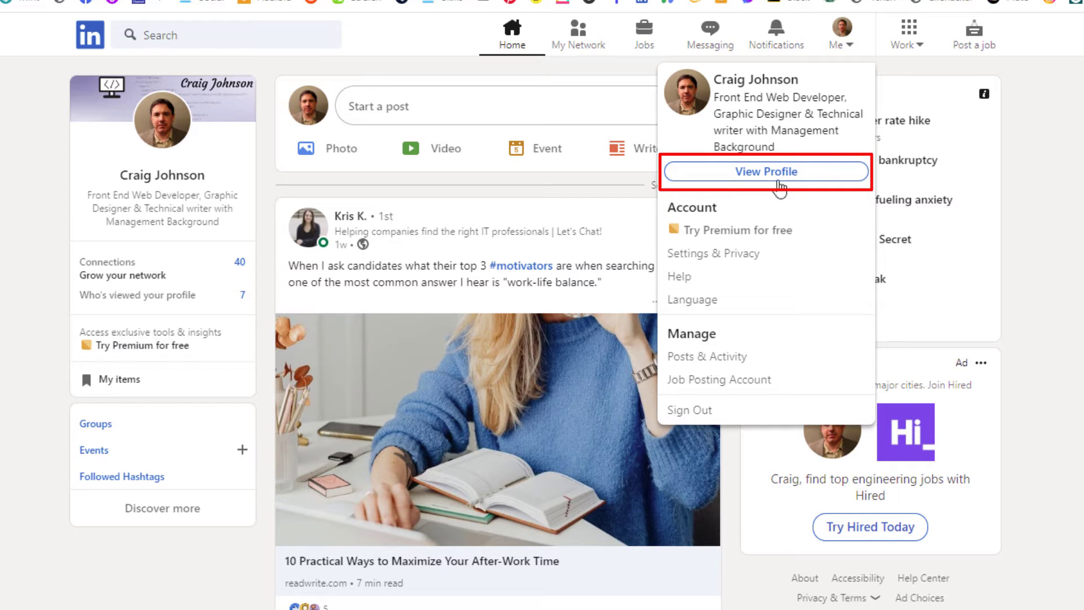
left_click(765, 172)
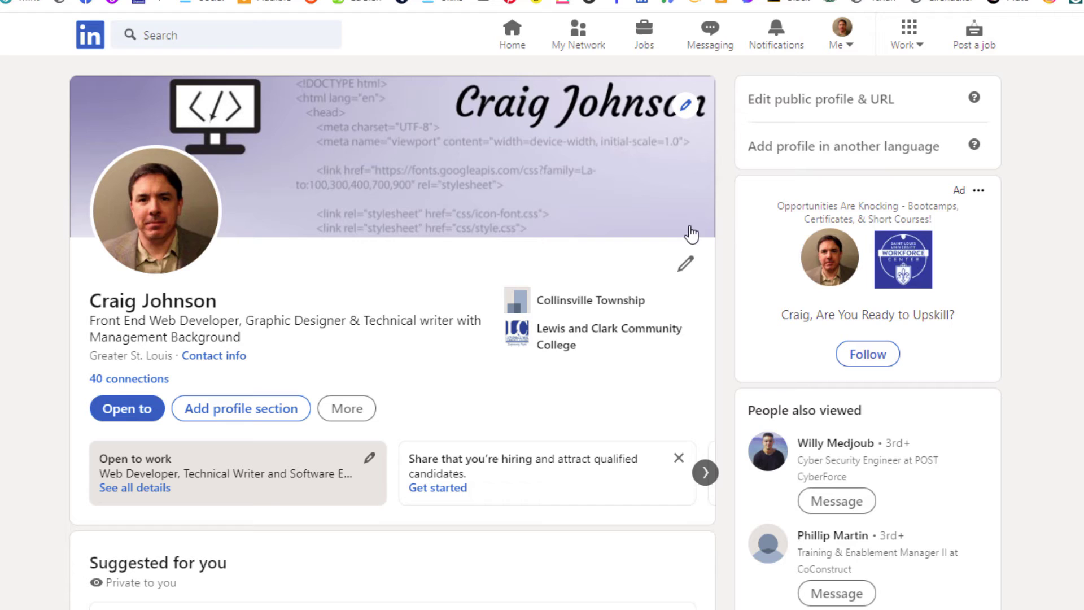
mouse_move(454, 387)
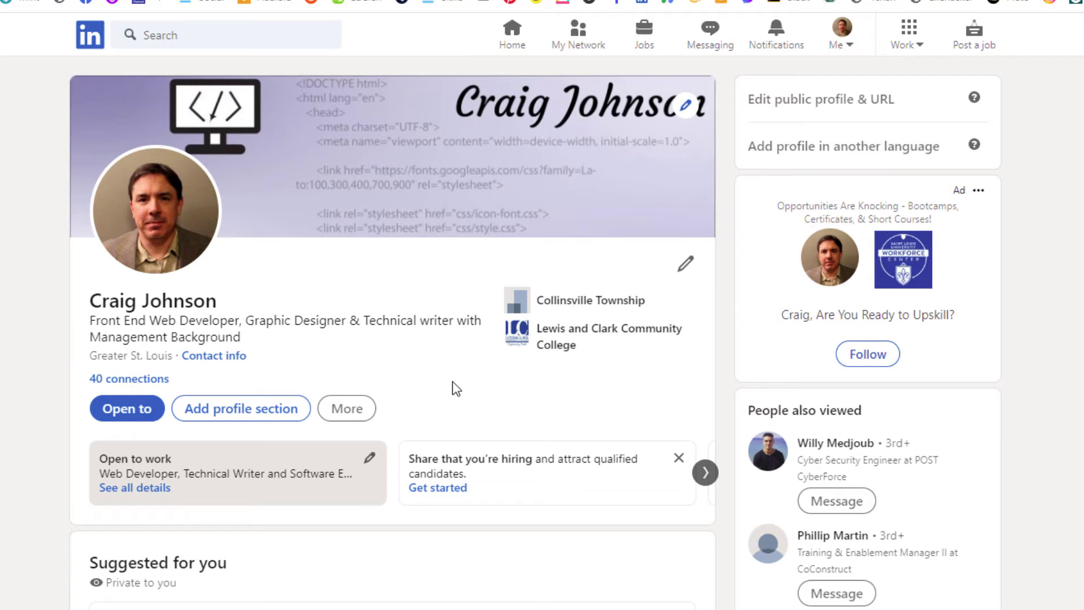
mouse_move(417, 315)
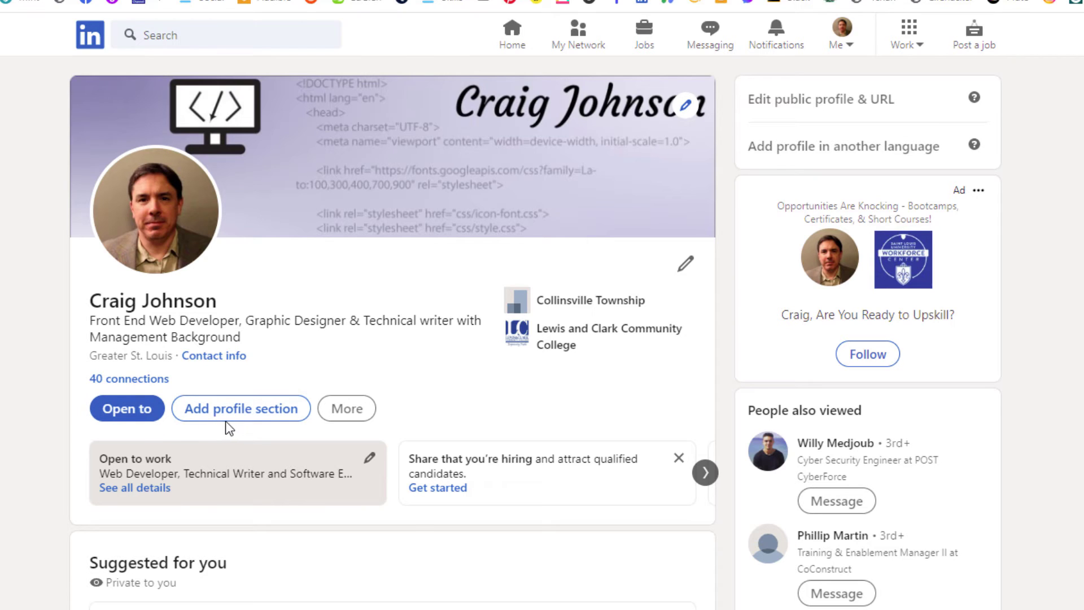
mouse_move(392, 436)
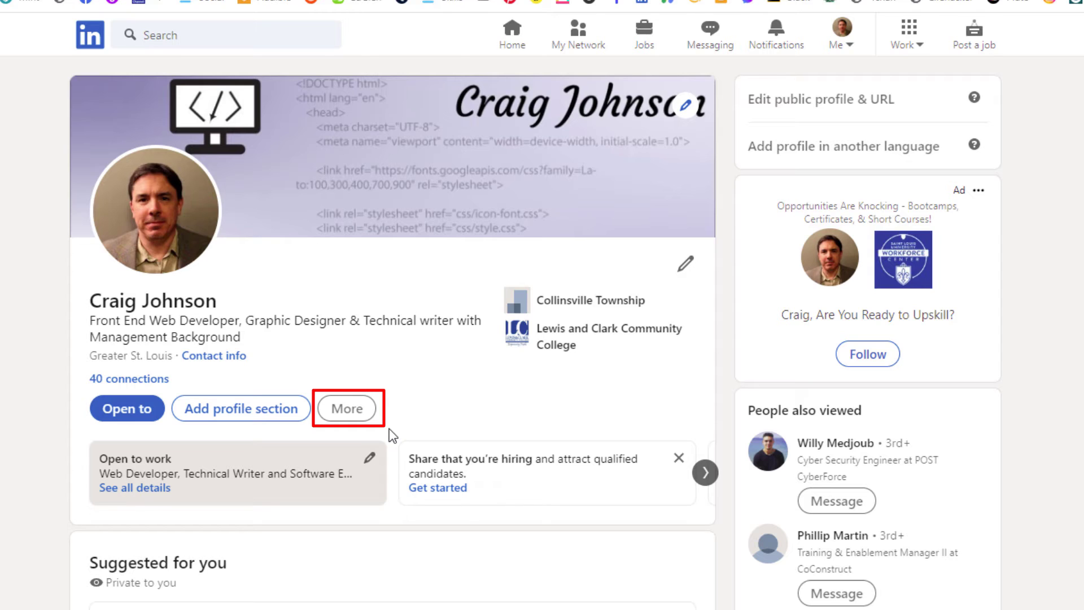
Start the profile's Save to PDF export from the More actions dropdown
left_click(347, 407)
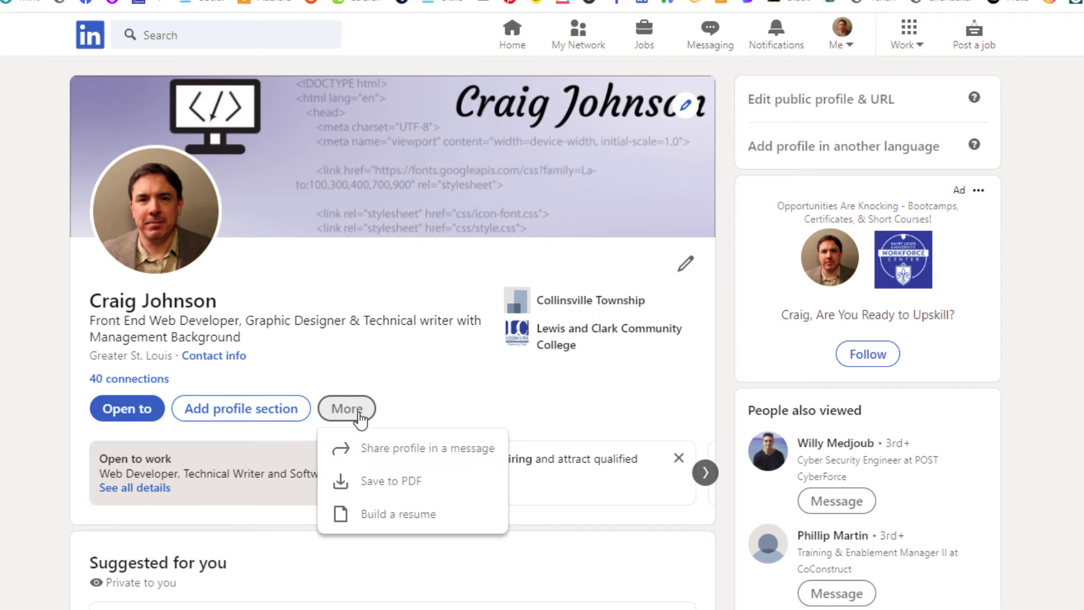
mouse_move(438, 489)
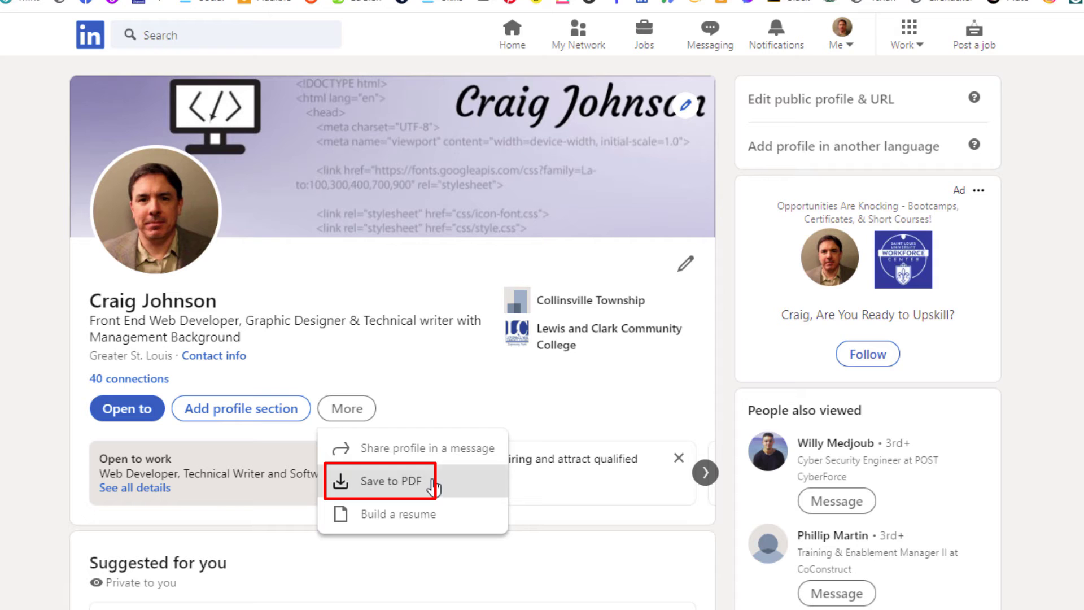
left_click(391, 481)
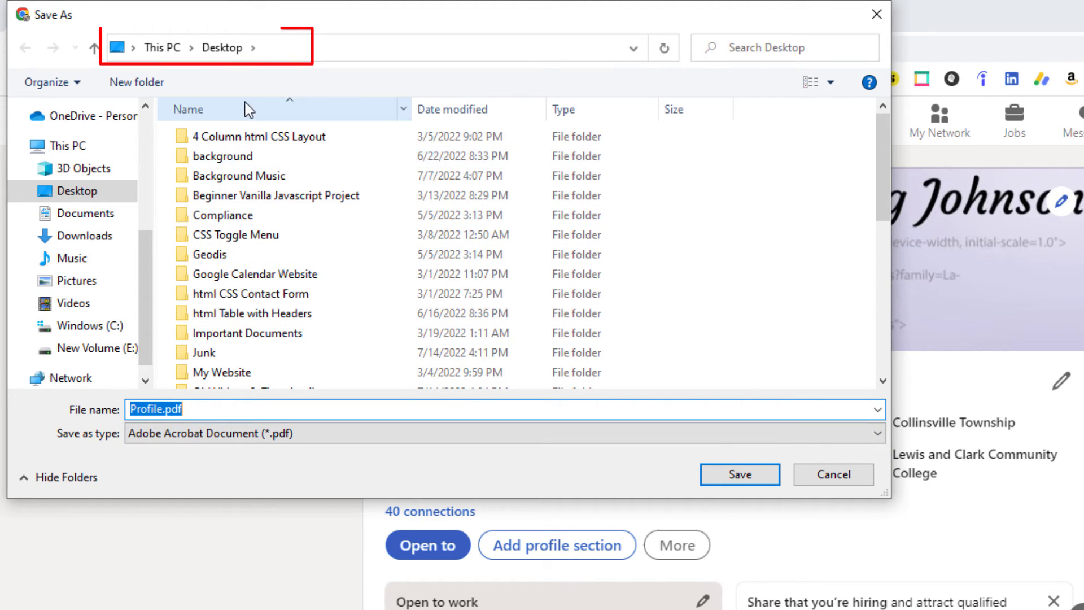
Keep Desktop as the save location for Profile.pdf in the Save As dialog
left_click(234, 235)
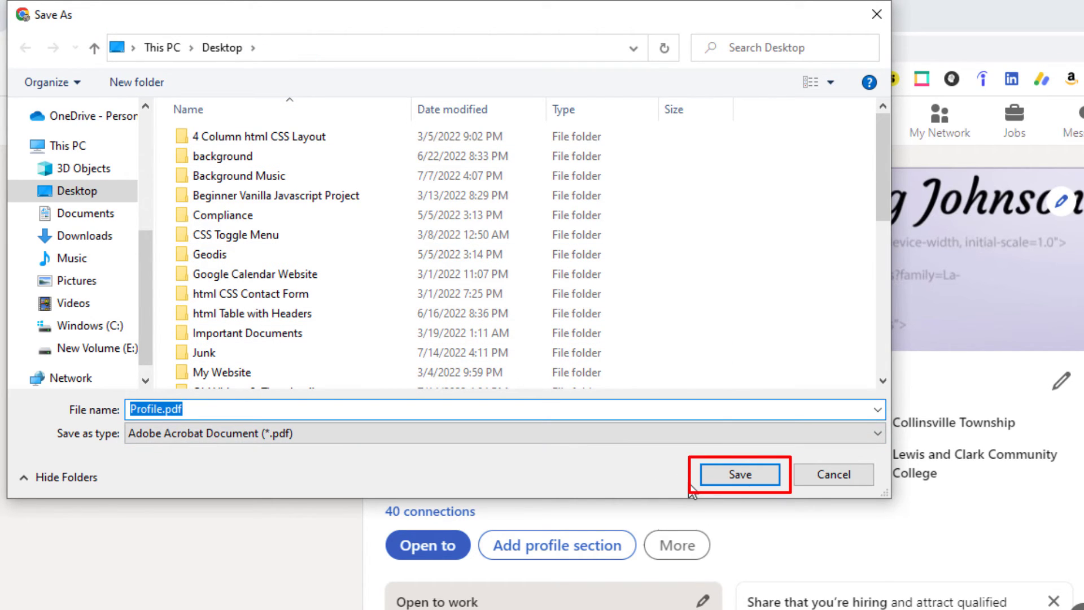
Save Profile.pdf to the Desktop and view its experience and education page in Chrome
left_click(738, 475)
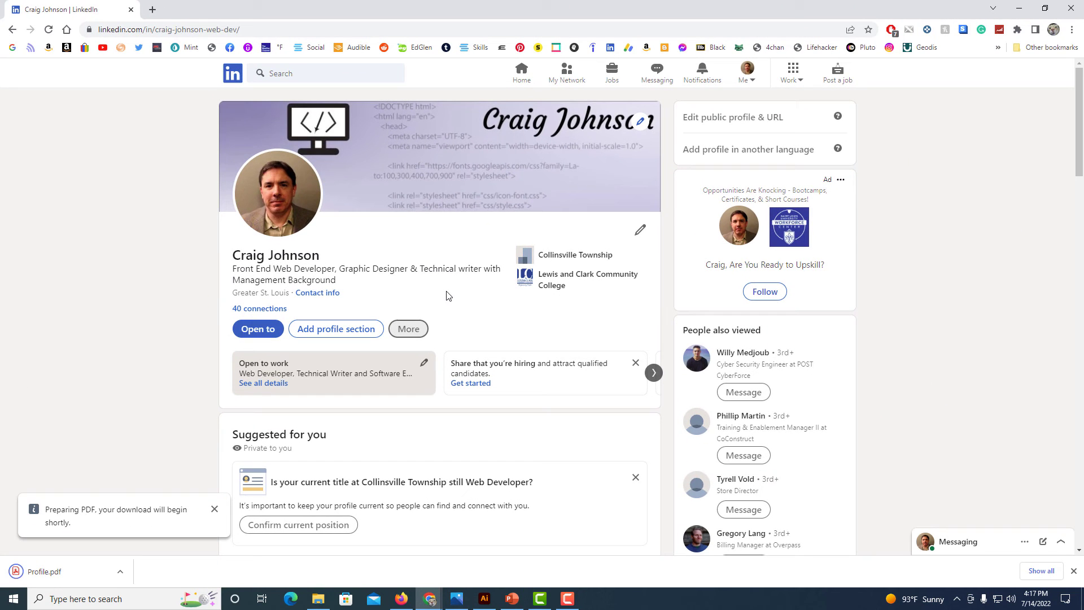
mouse_move(135, 453)
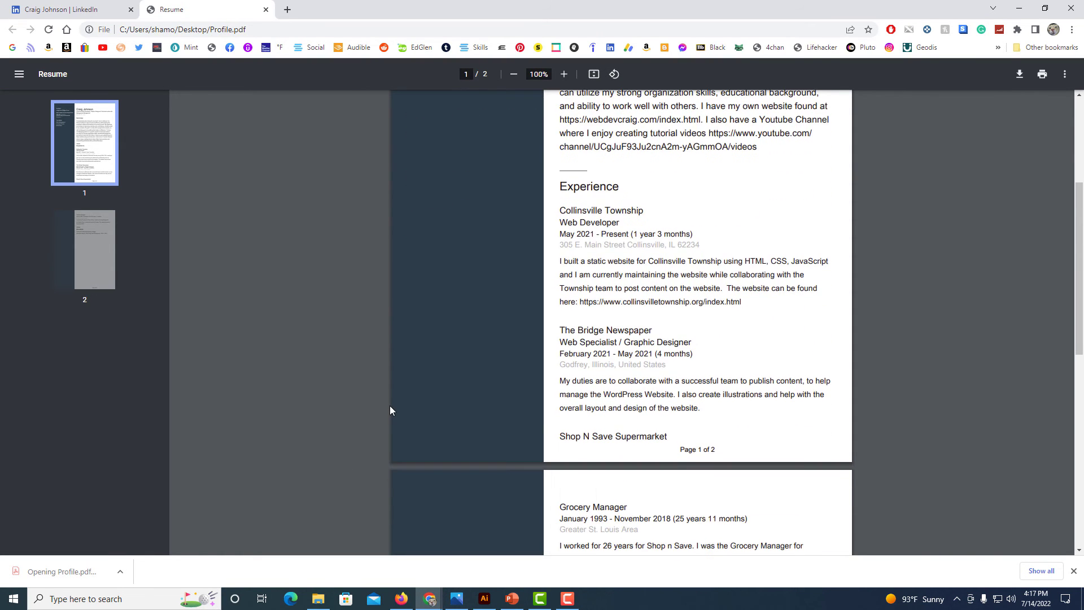
scroll("down", 3)
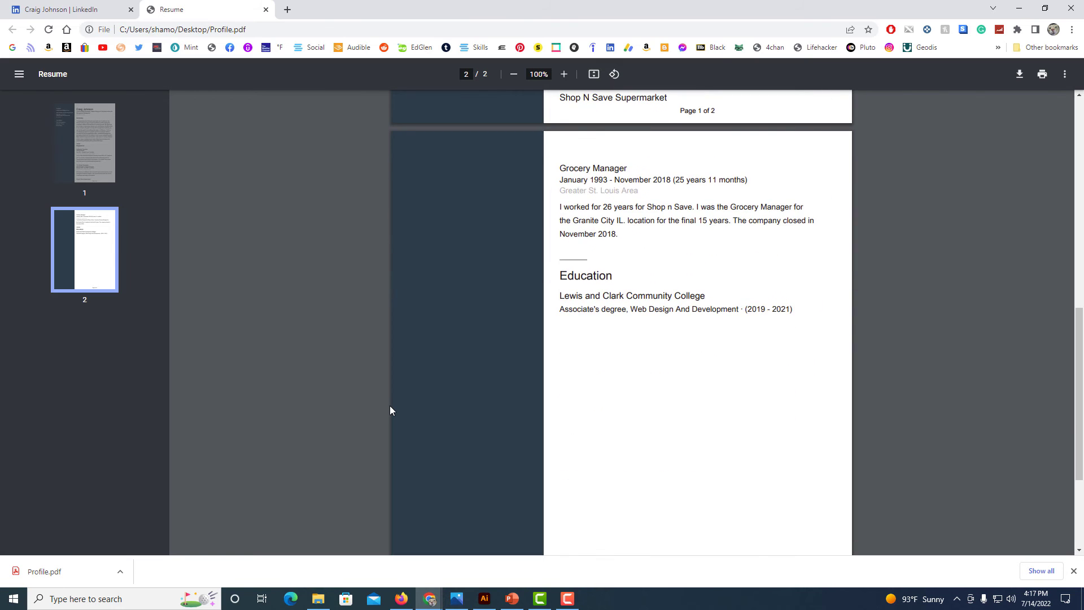